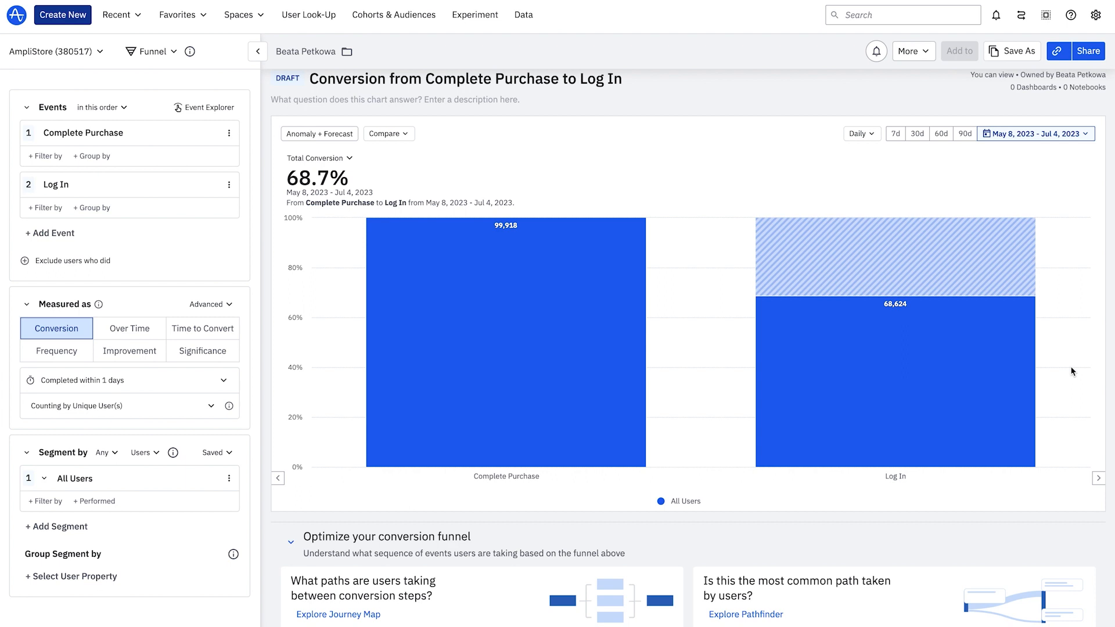
pyautogui.moveTo(910, 261)
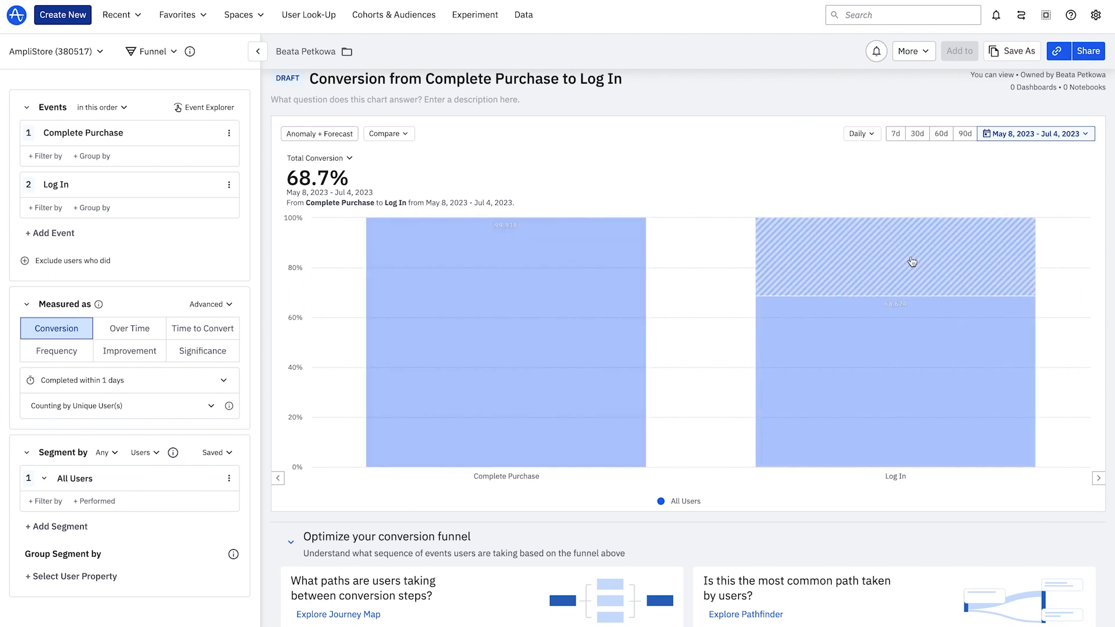
# Save a cohort 'Users who did not complete Log In' from the Log In funnel drop-offs
pyautogui.click(894, 260)
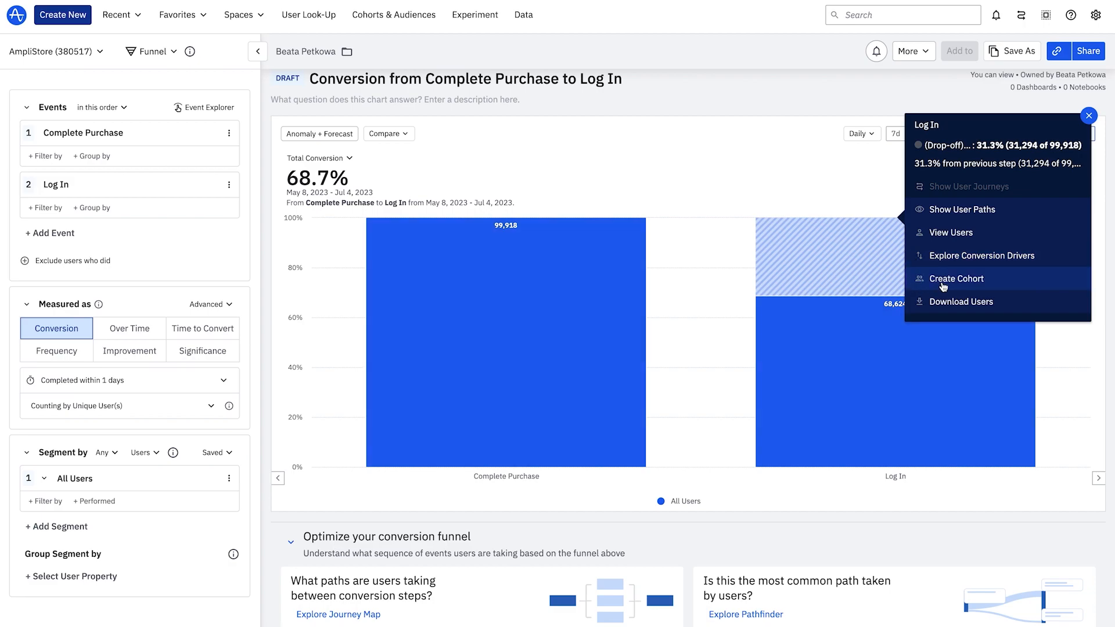
pyautogui.click(956, 278)
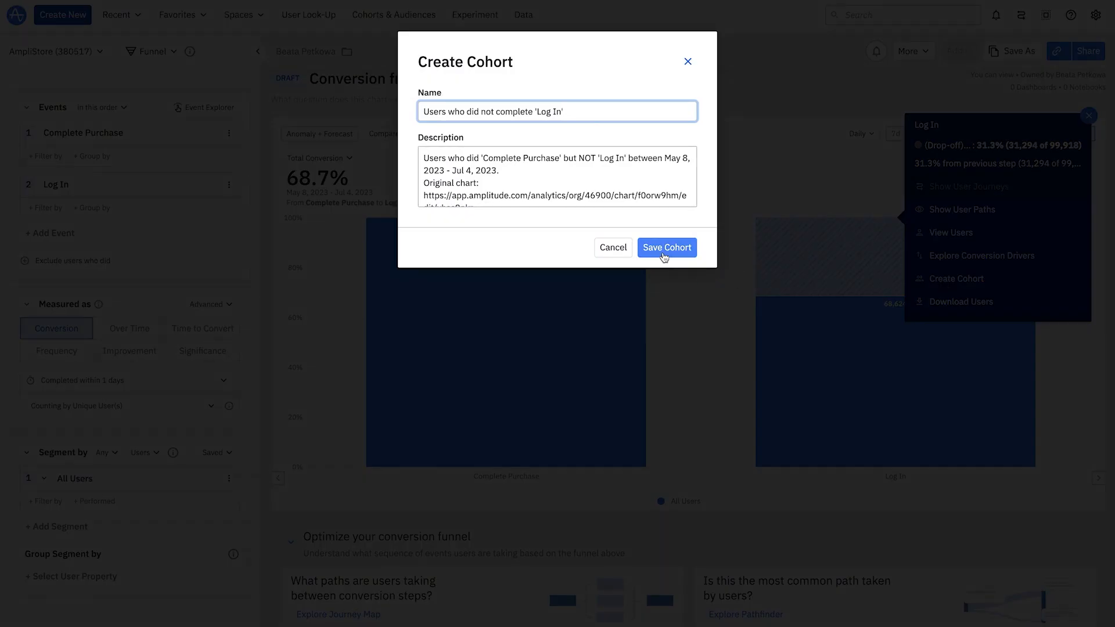
pyautogui.click(665, 247)
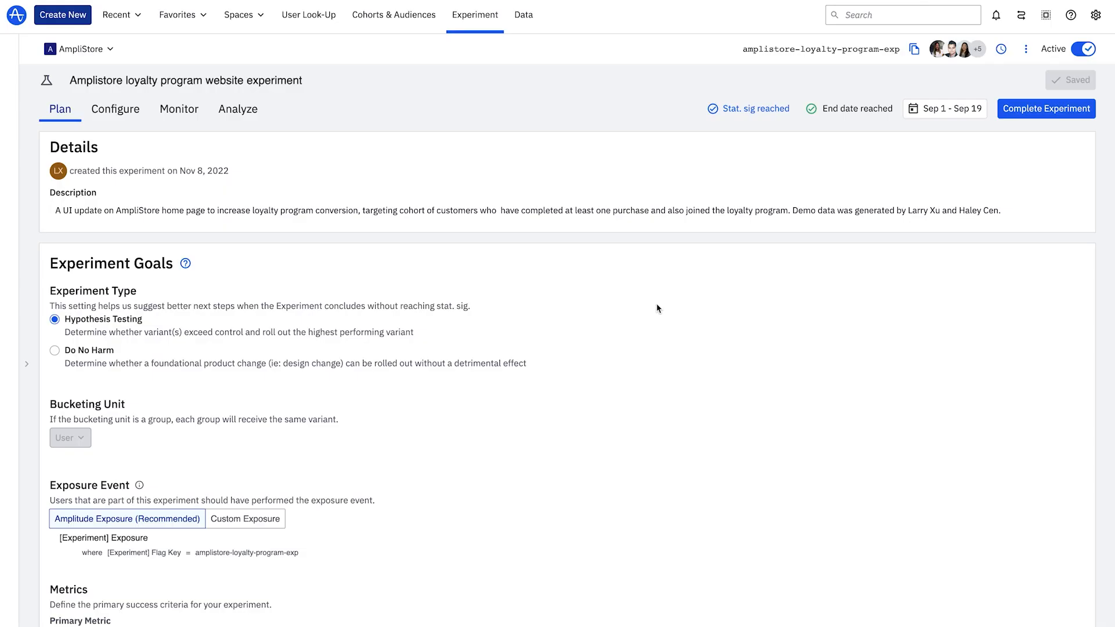
# Scroll through the loyalty program experiment's Plan tab to review its details and goals
pyautogui.scroll(-3)
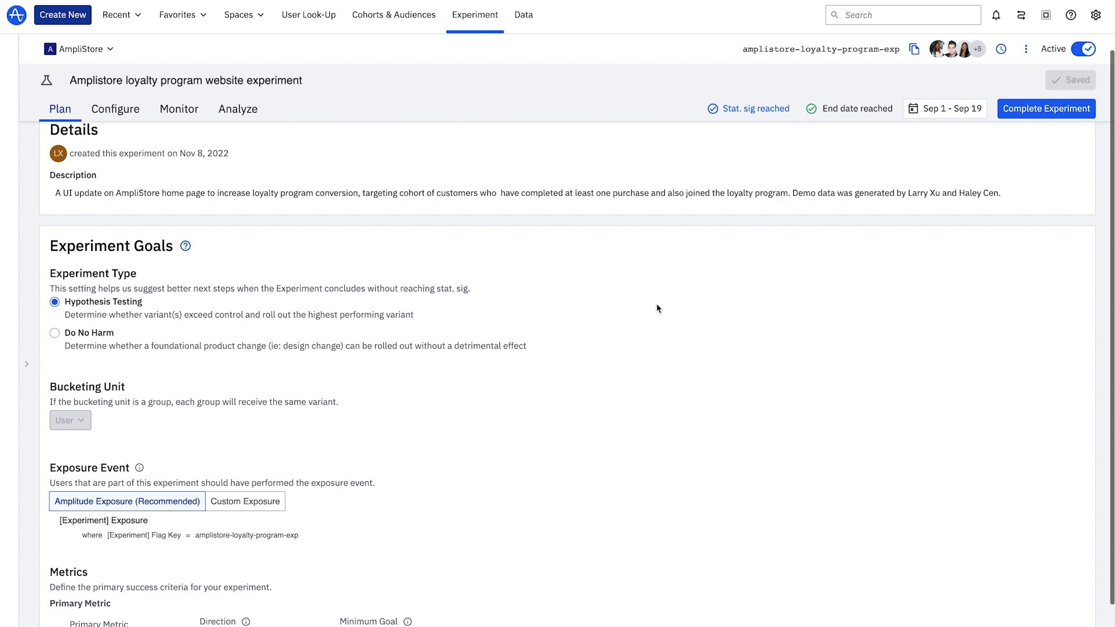
pyautogui.scroll(-3)
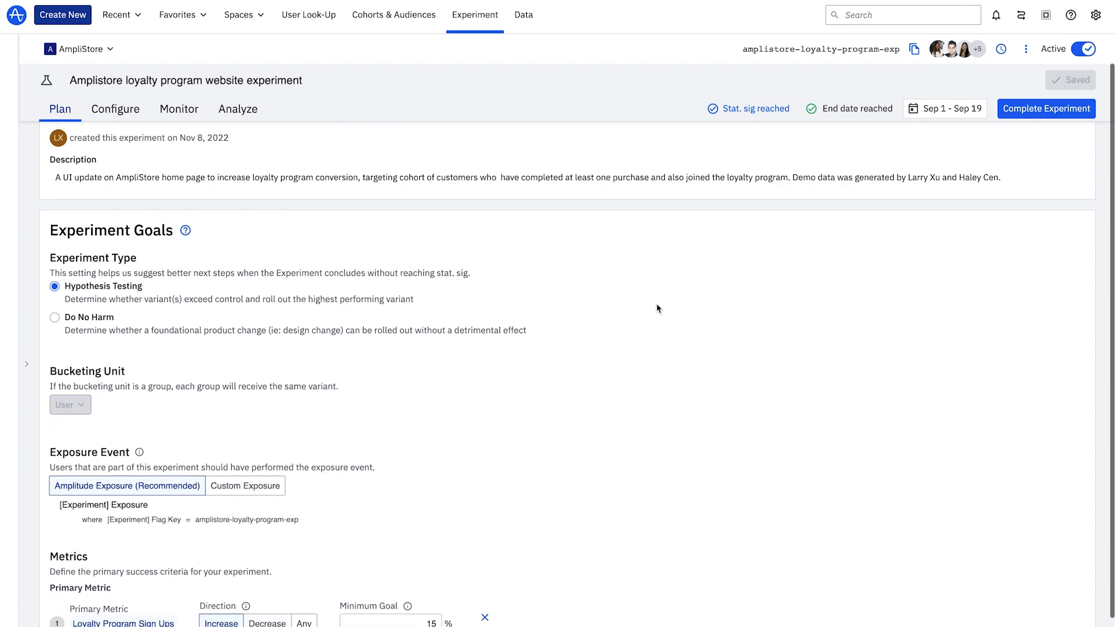
pyautogui.scroll(-3)
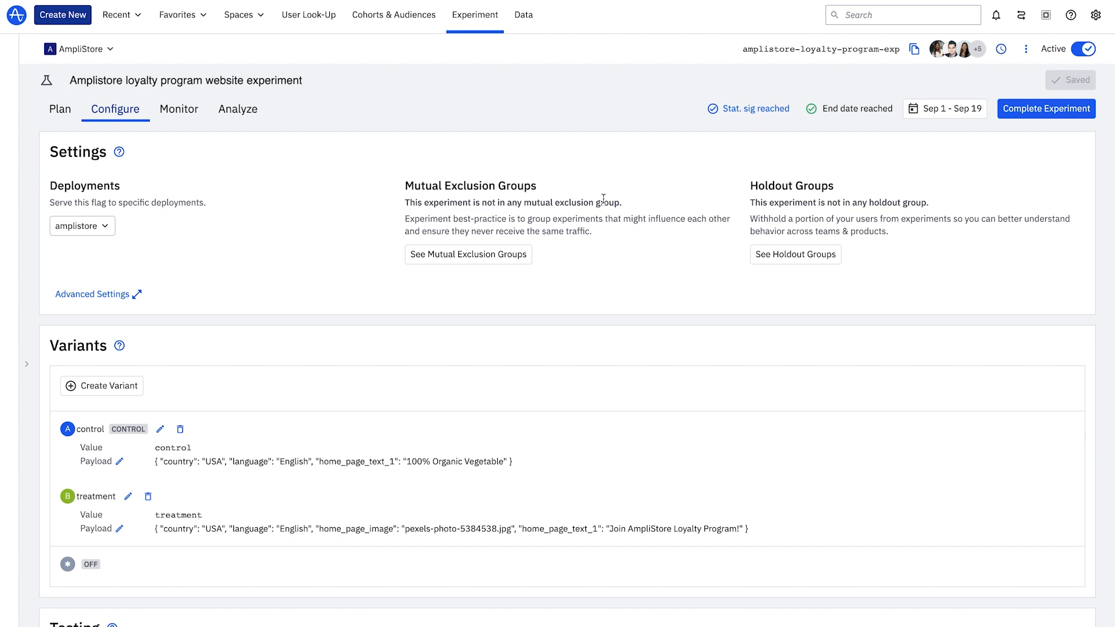
# Filter Segment 1 by cohort to target 'Users who did not complete Log In'
pyautogui.scroll(-3)
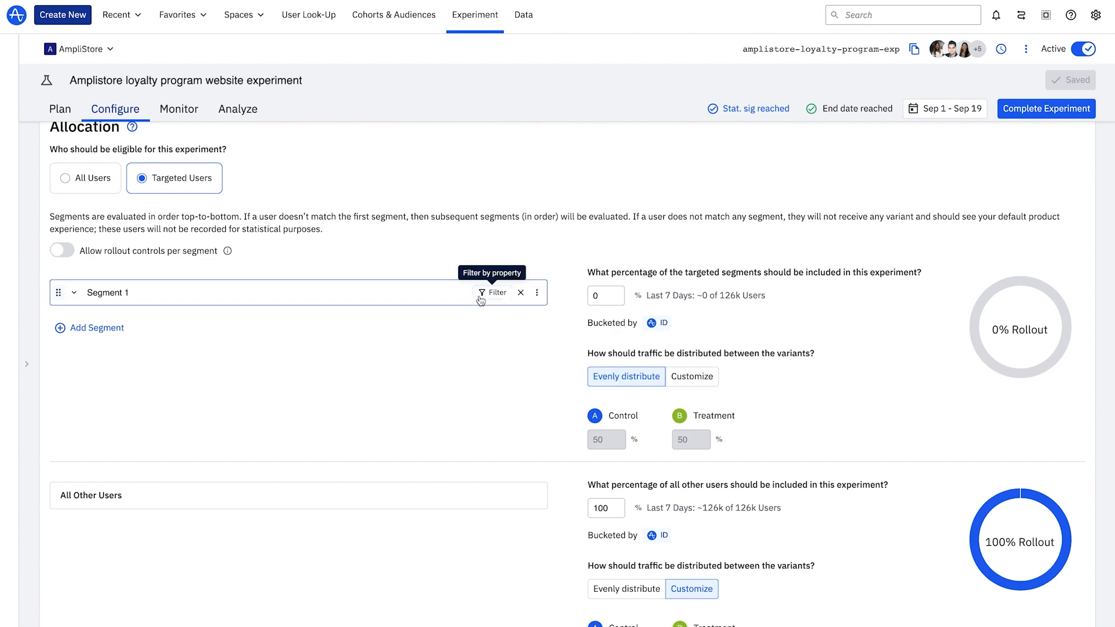
pyautogui.click(495, 292)
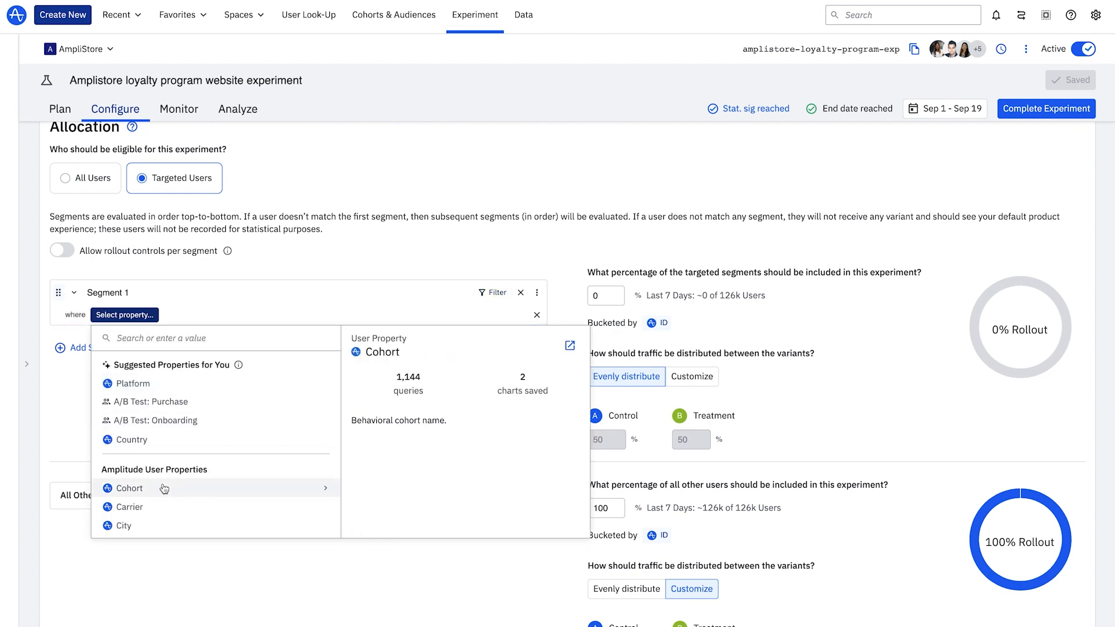
pyautogui.click(128, 487)
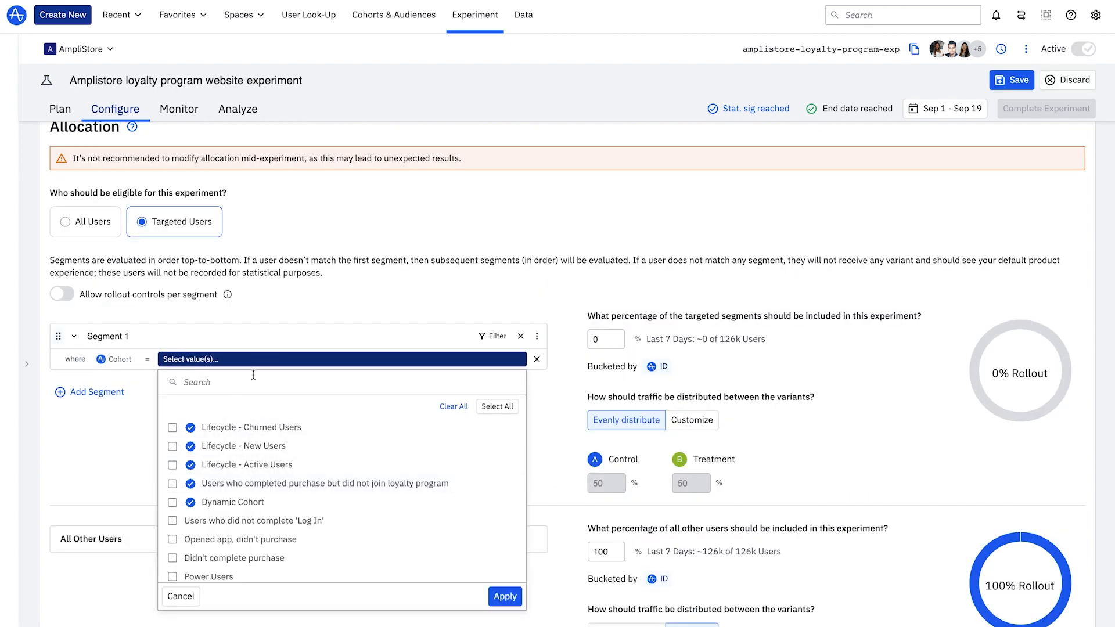
pyautogui.click(503, 596)
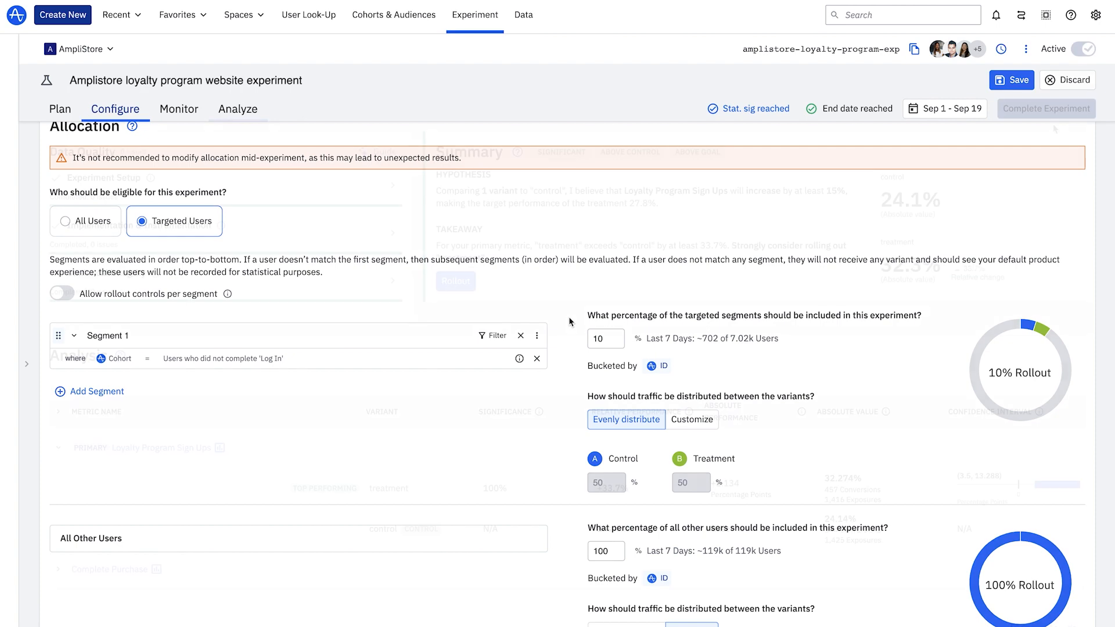
# Complete the experiment rolling out treatment, citing 'Our treatment experience has outperformed the control'
pyautogui.click(1045, 108)
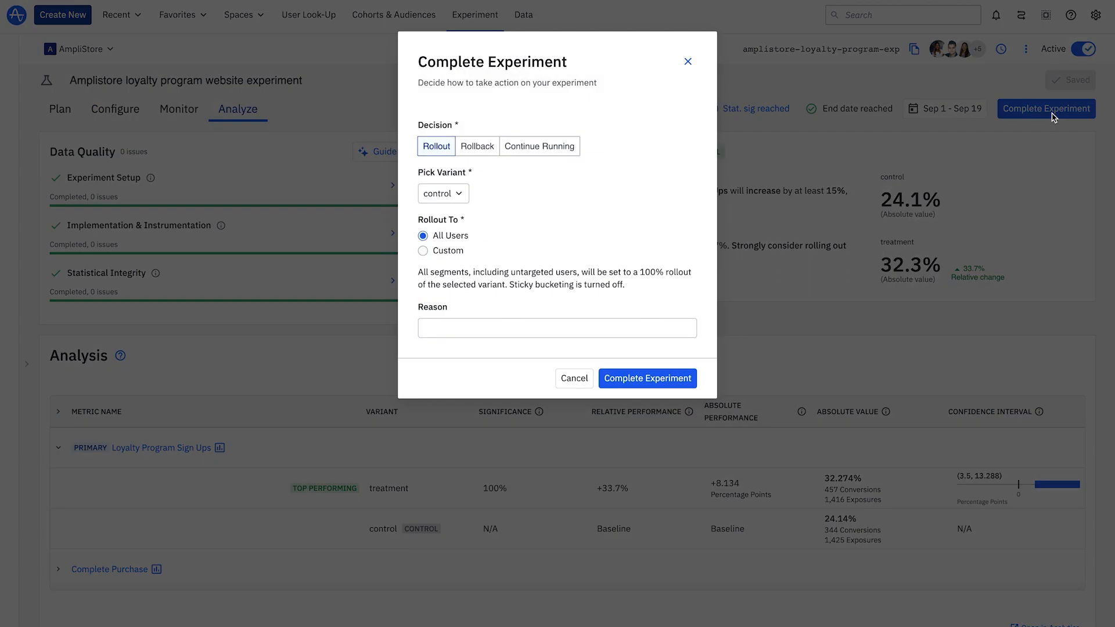
pyautogui.click(443, 192)
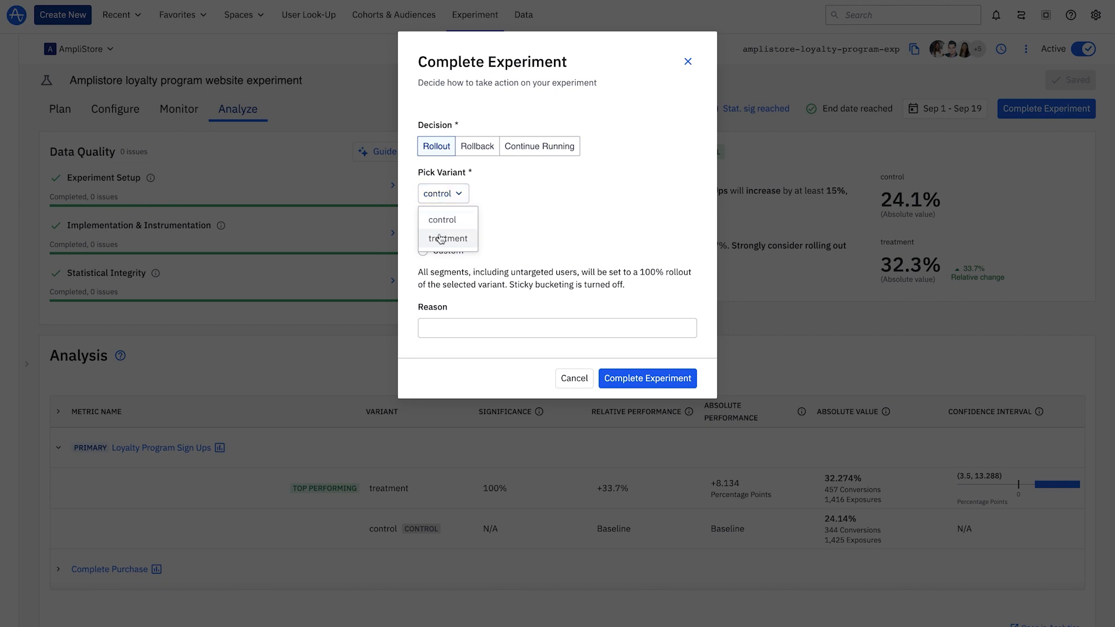
pyautogui.click(447, 237)
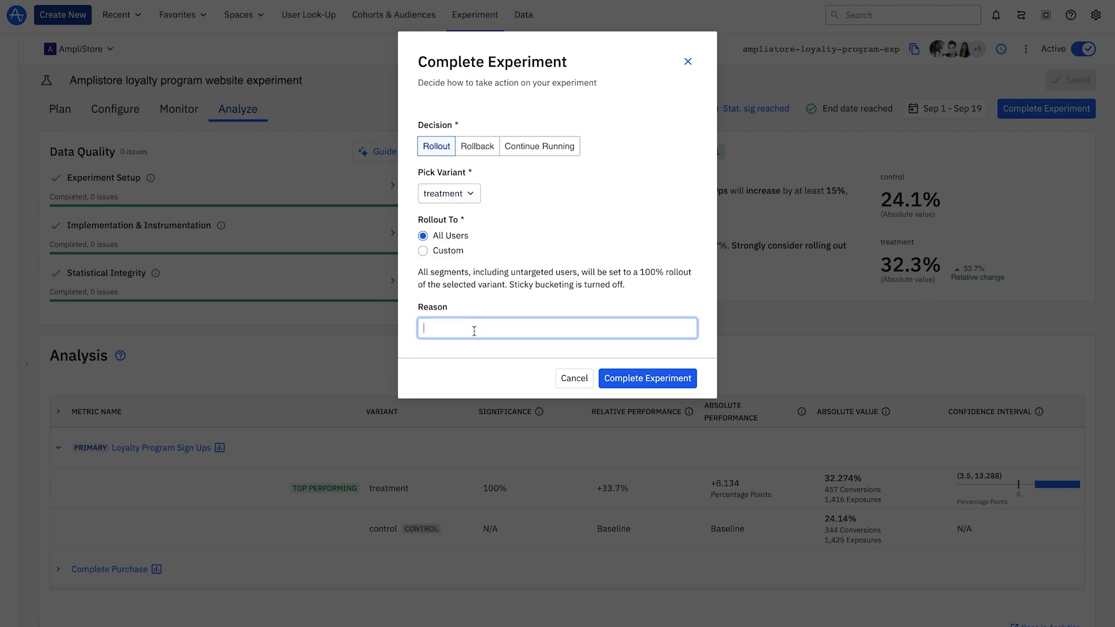
pyautogui.write('Our treatment experience has outperformed the control')
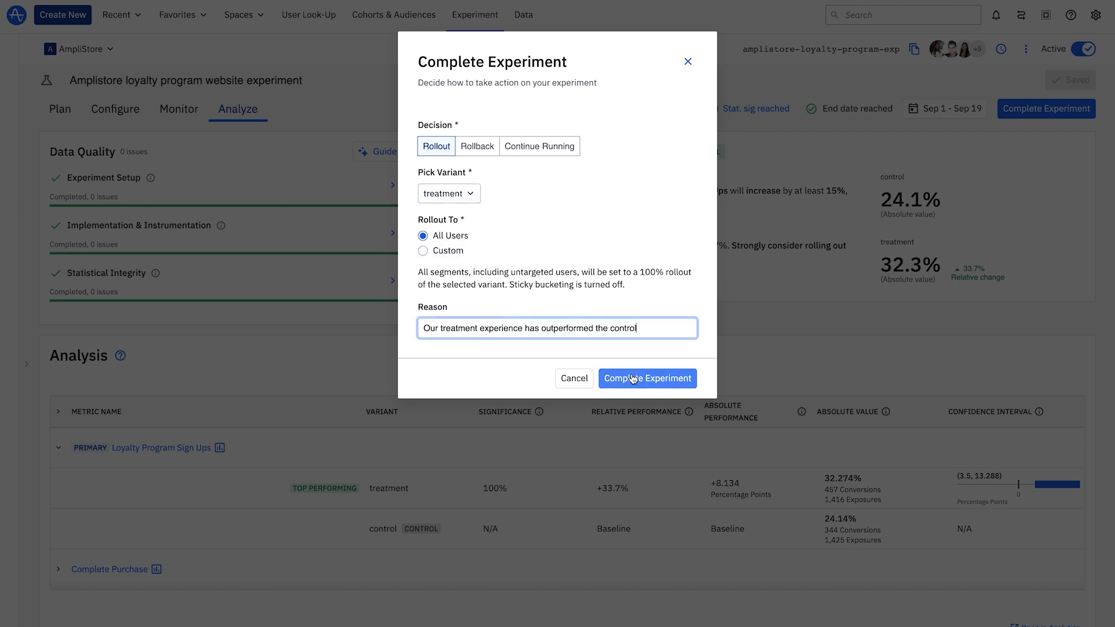